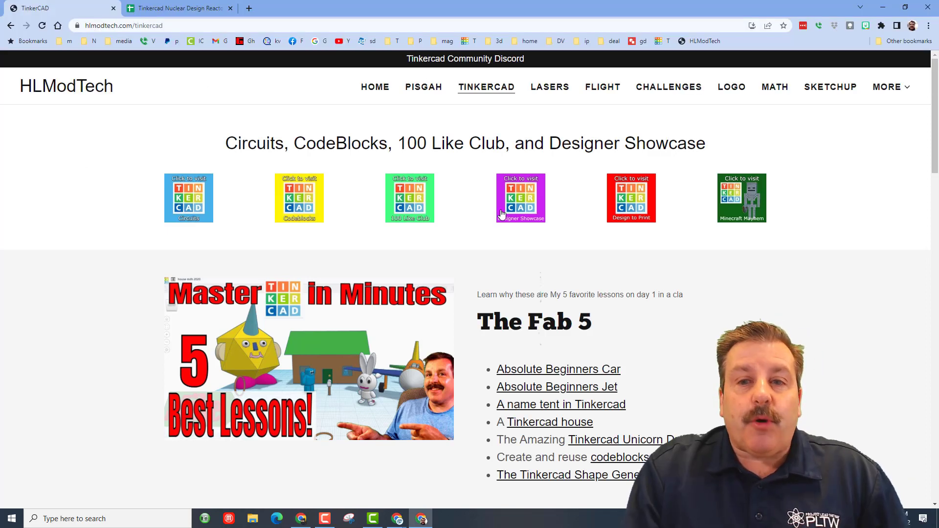
Go to the Designer Showcase page and scroll to the Tinkercad Design Nuclear Reactor section
{"action": "left_click", "coordinate": [520, 198]}
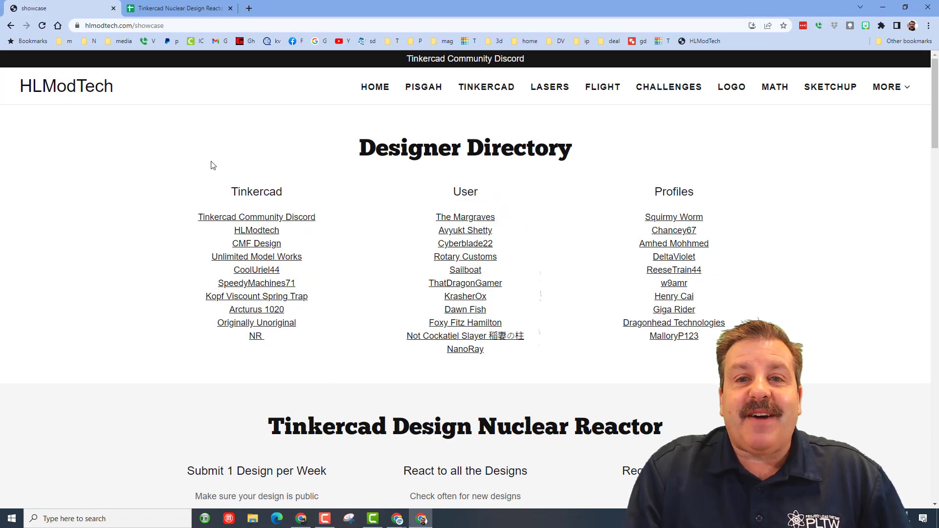
{"action": "scroll", "scroll_direction": "down", "scroll_amount": 3}
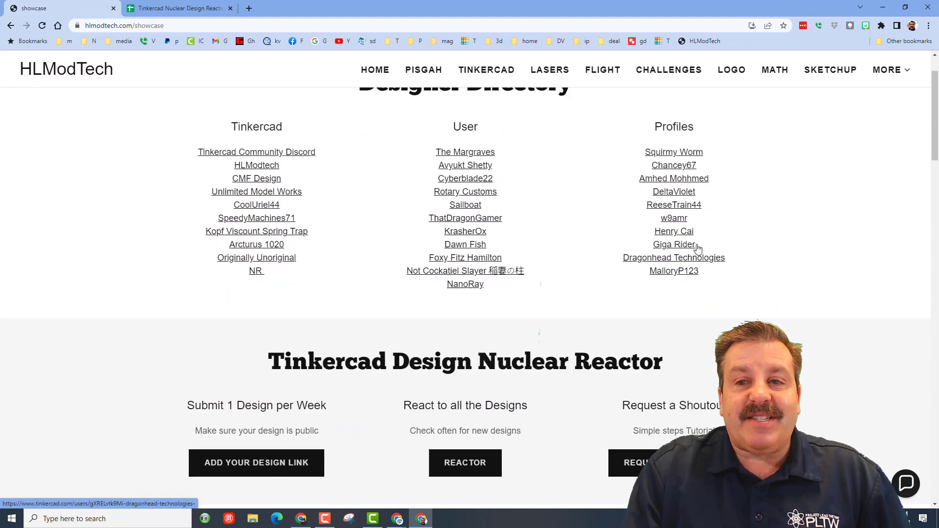
{"action": "scroll", "scroll_direction": "down", "scroll_amount": 3}
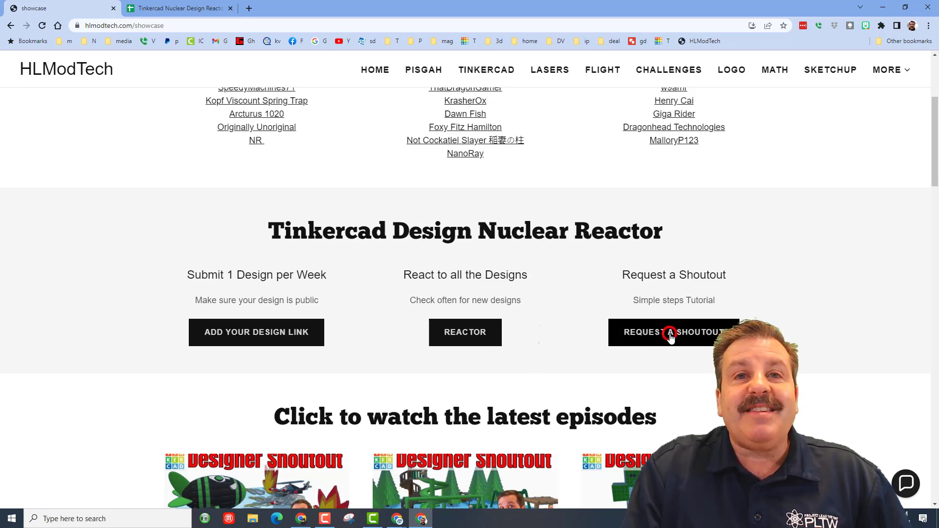
Launch the Showcase info form via Request a Shoutout, select the name field and review the questions
{"action": "left_click", "coordinate": [674, 332]}
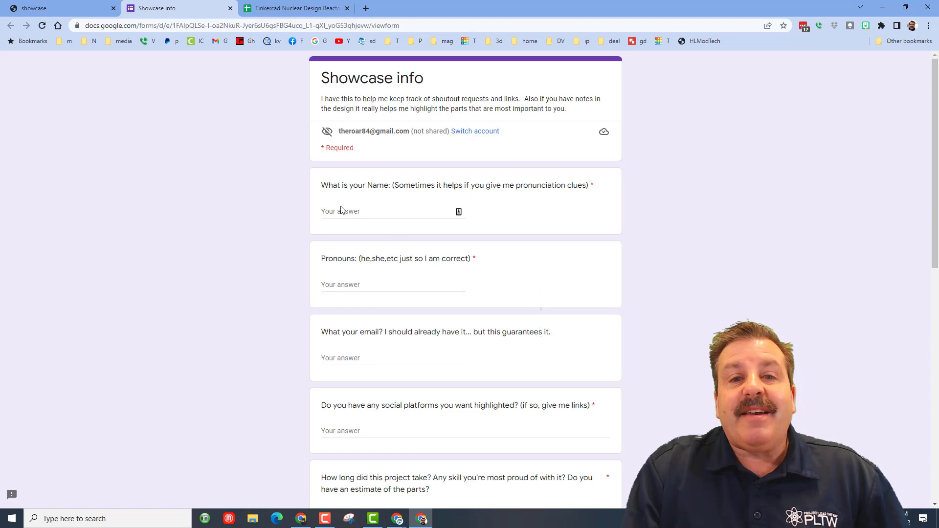
{"action": "left_click", "coordinate": [392, 211]}
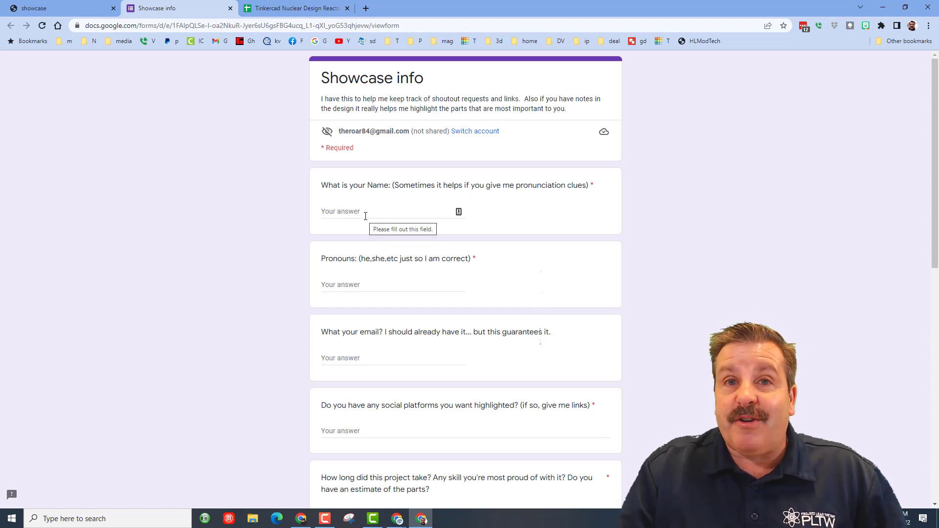
{"action": "scroll", "scroll_direction": "down", "scroll_amount": 3}
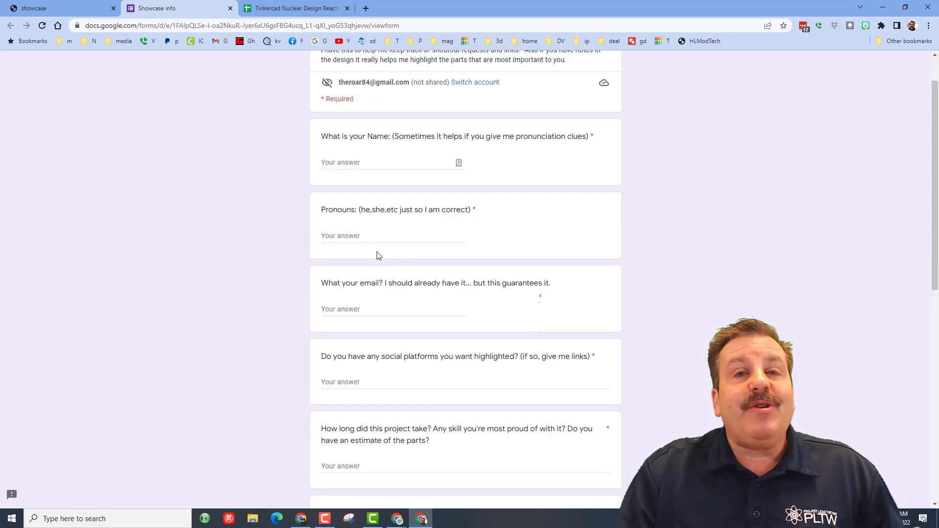
{"action": "scroll", "scroll_direction": "down", "scroll_amount": 3}
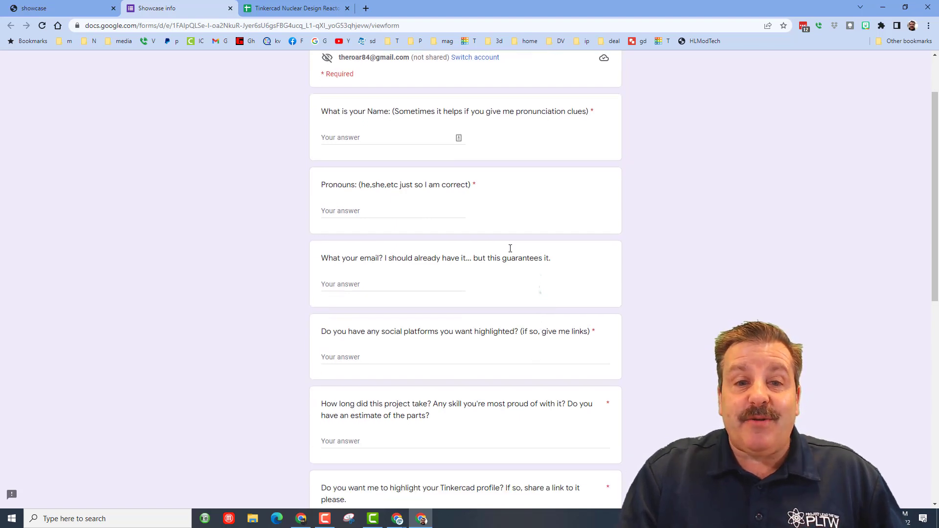
{"action": "scroll", "scroll_direction": "down", "scroll_amount": 3}
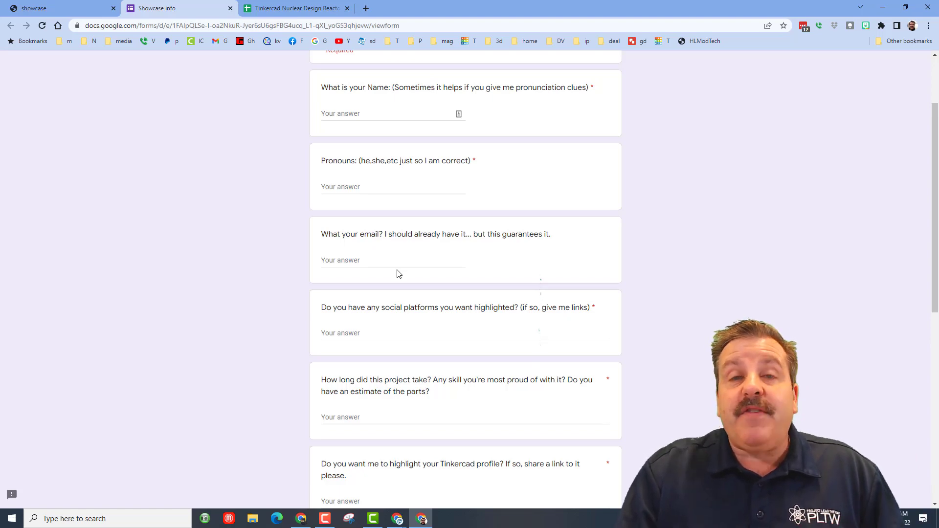
Copy the share link of the 'Tinkercad Messaging via share' design and return to the form
{"action": "left_click", "coordinate": [530, 7]}
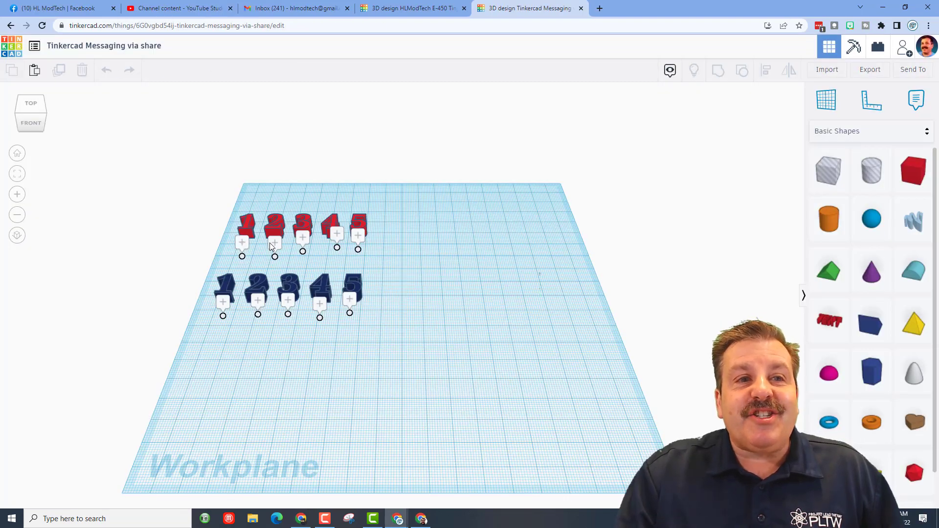
{"action": "mouse_move", "coordinate": [567, 276]}
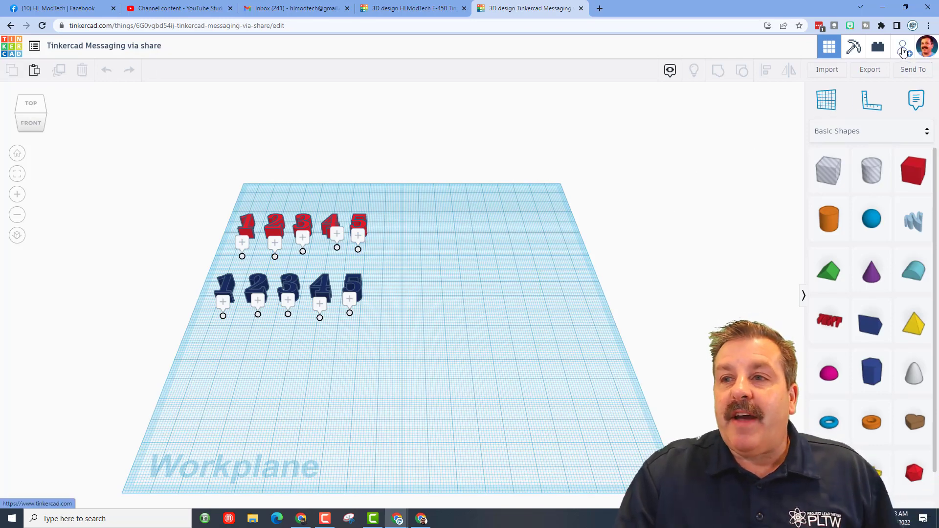
{"action": "left_click", "coordinate": [902, 46]}
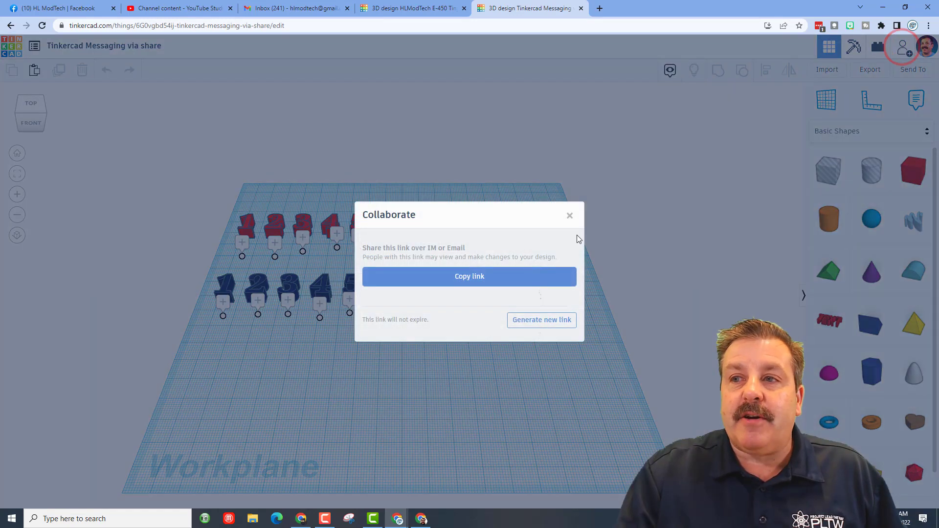
{"action": "left_click", "coordinate": [470, 276]}
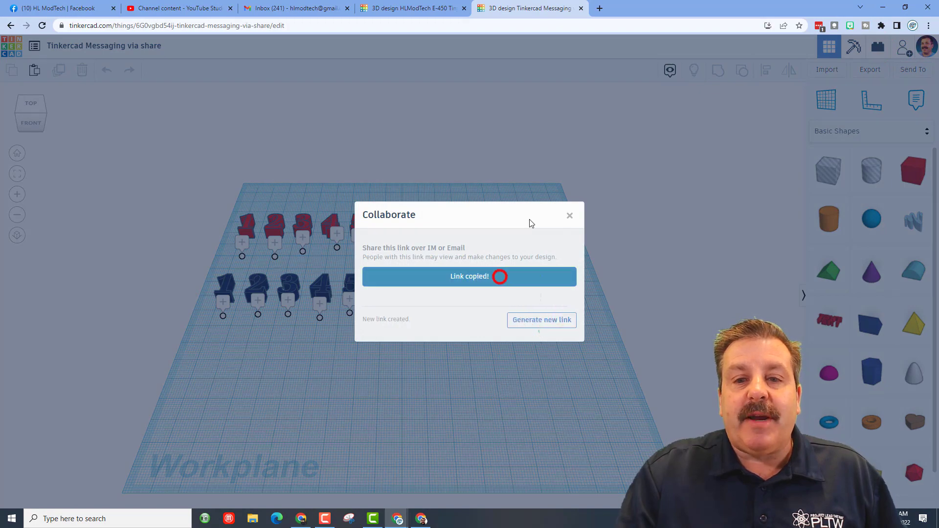
{"action": "left_click", "coordinate": [569, 216]}
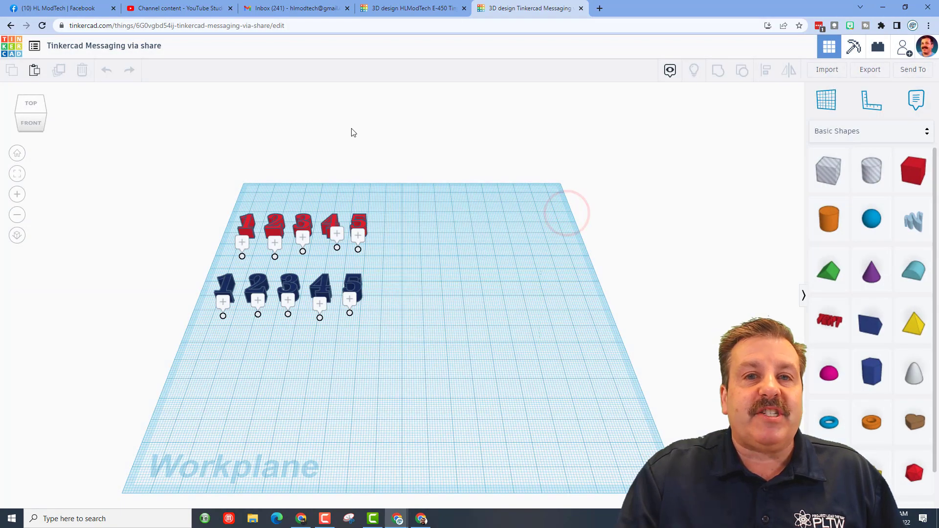
{"action": "left_click", "coordinate": [173, 7]}
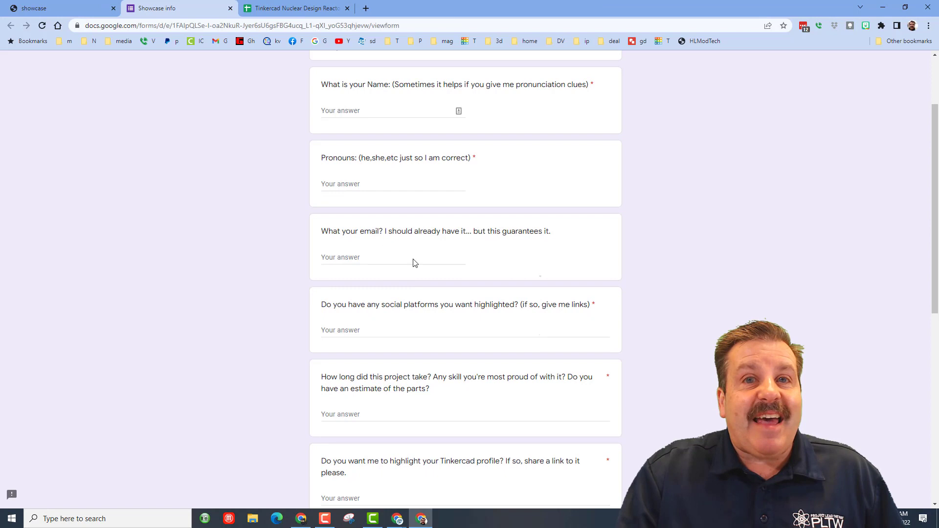
{"action": "scroll", "scroll_direction": "down", "scroll_amount": 3}
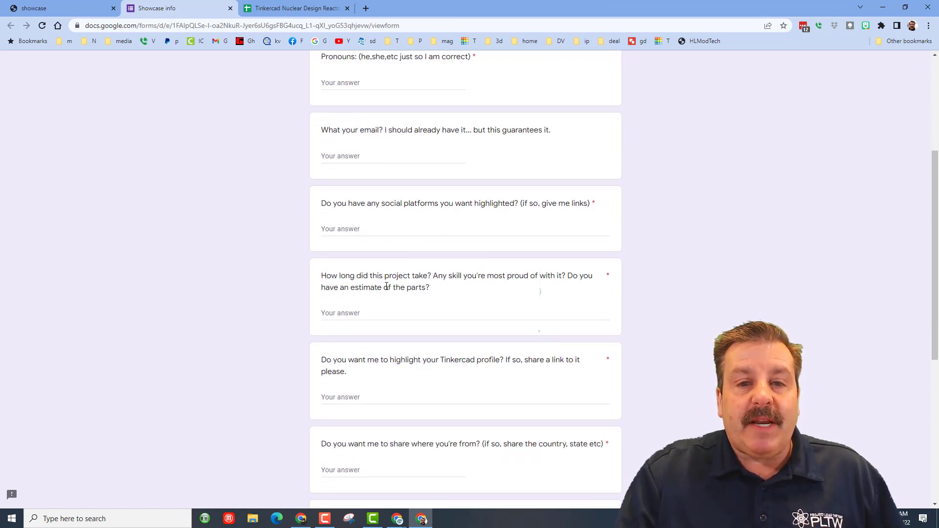
{"action": "scroll", "scroll_direction": "down", "scroll_amount": 3}
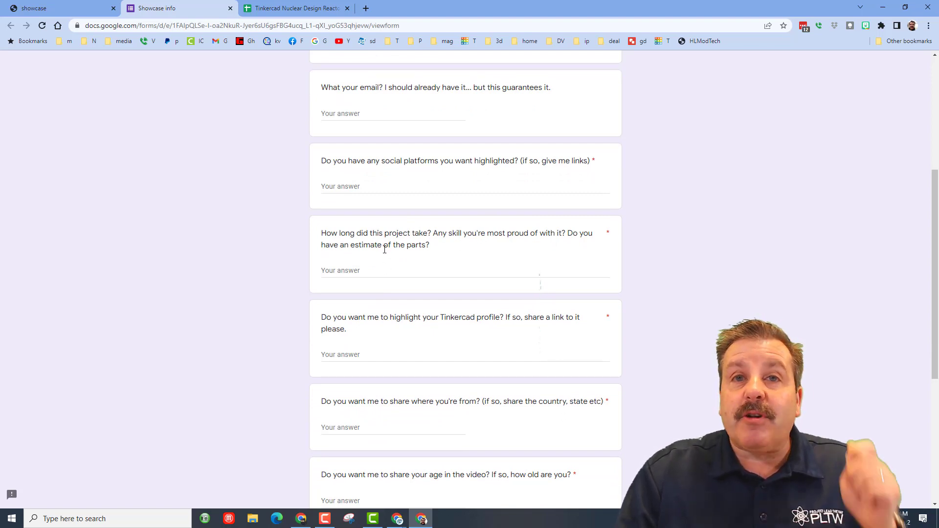
{"action": "scroll", "scroll_direction": "down", "scroll_amount": 3}
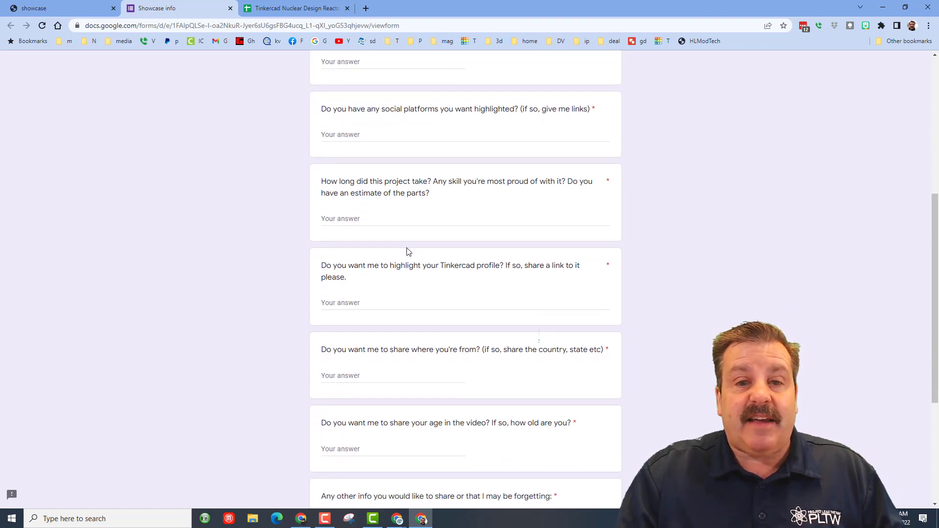
{"action": "scroll", "scroll_direction": "down", "scroll_amount": 3}
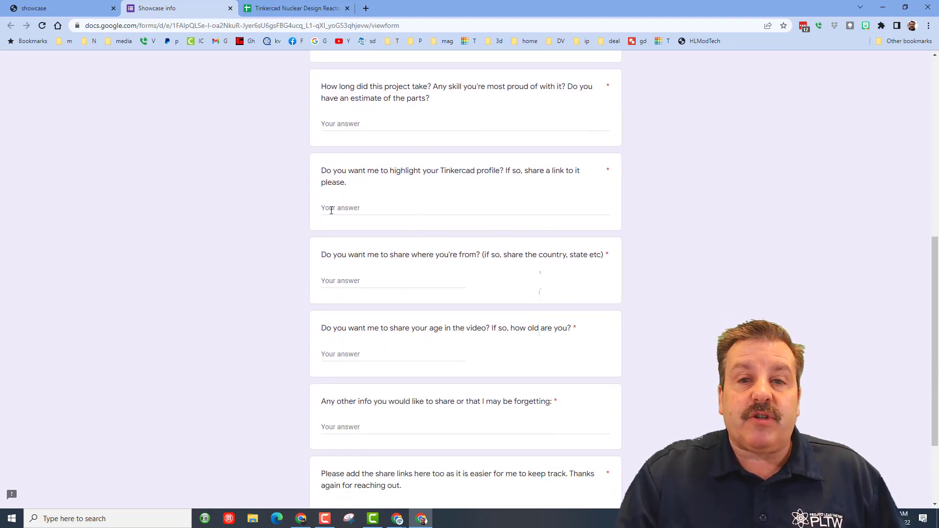
{"action": "scroll", "scroll_direction": "down", "scroll_amount": 3}
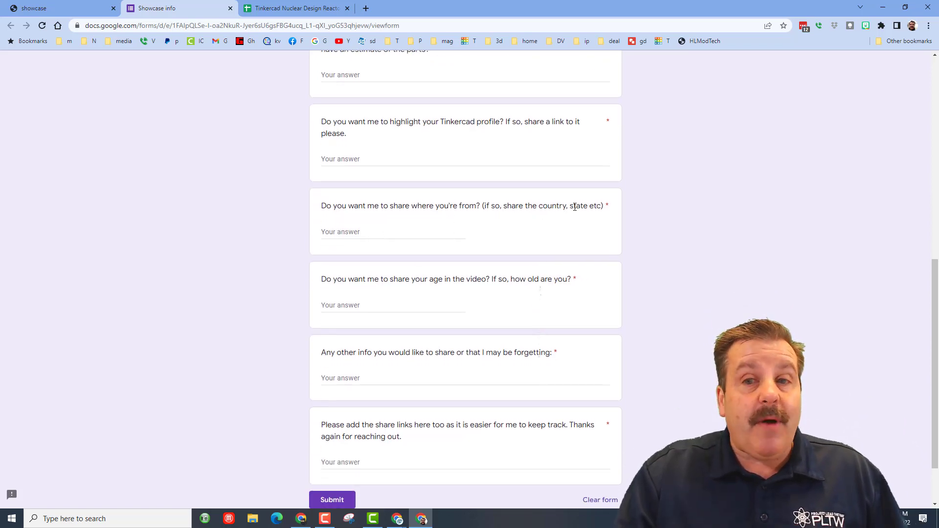
{"action": "scroll", "scroll_direction": "down", "scroll_amount": 3}
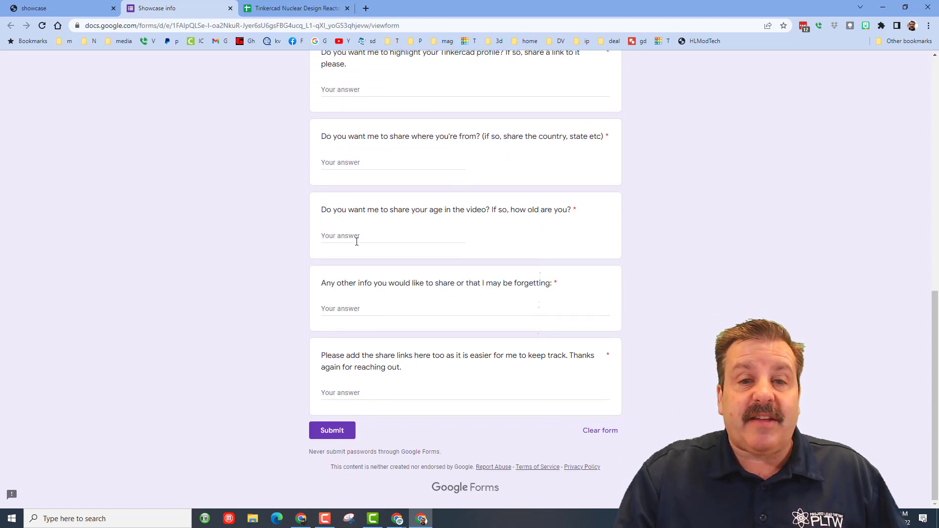
{"action": "mouse_move", "coordinate": [345, 248]}
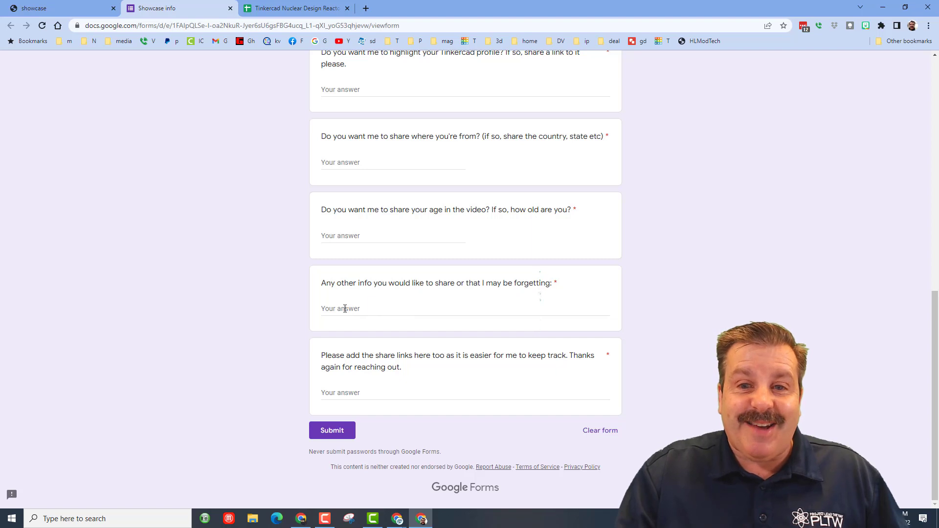
{"action": "mouse_move", "coordinate": [514, 335]}
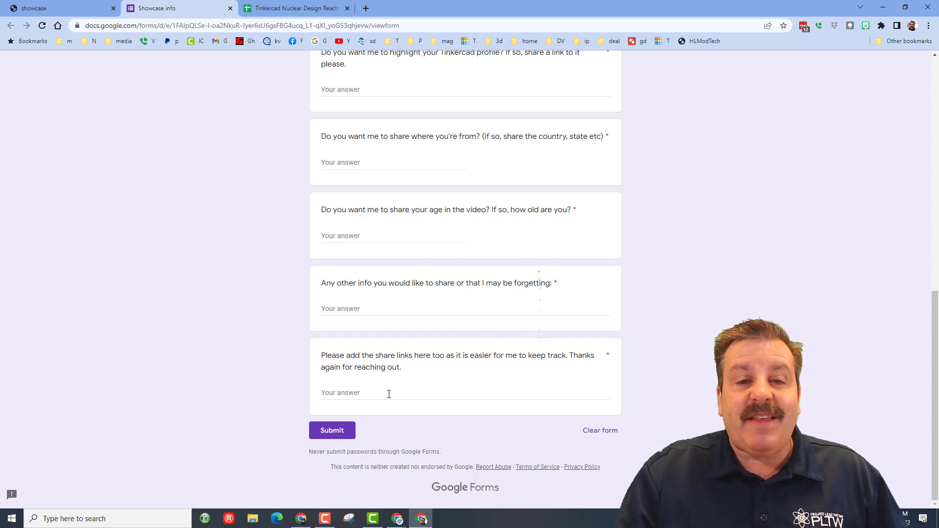
Paste the Tinkercad share link into the final share links question and review the answers
{"action": "left_click", "coordinate": [529, 8]}
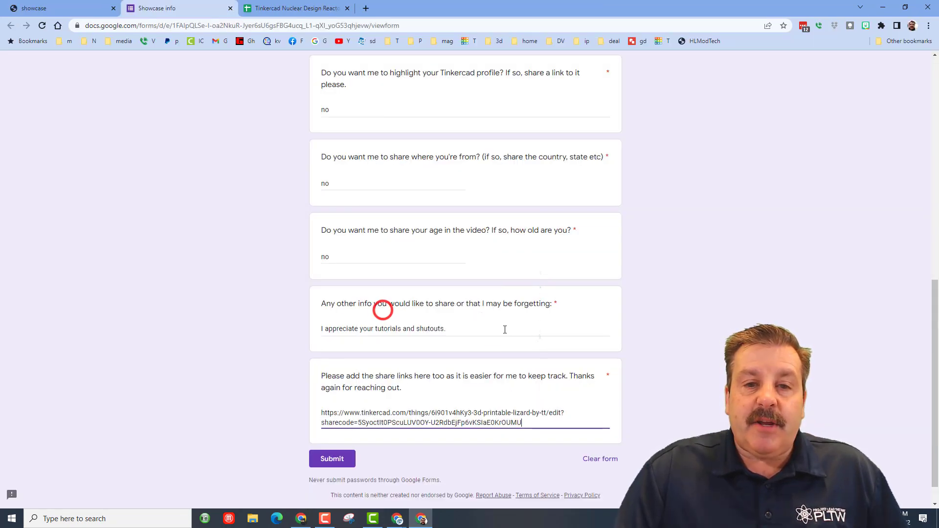
{"action": "scroll", "scroll_direction": "up", "scroll_amount": 3}
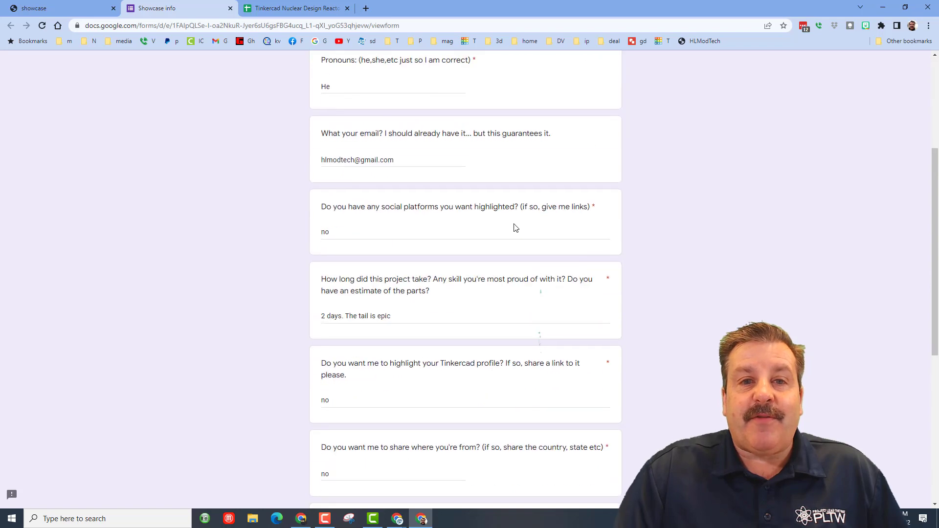
{"action": "scroll", "scroll_direction": "down", "scroll_amount": 3}
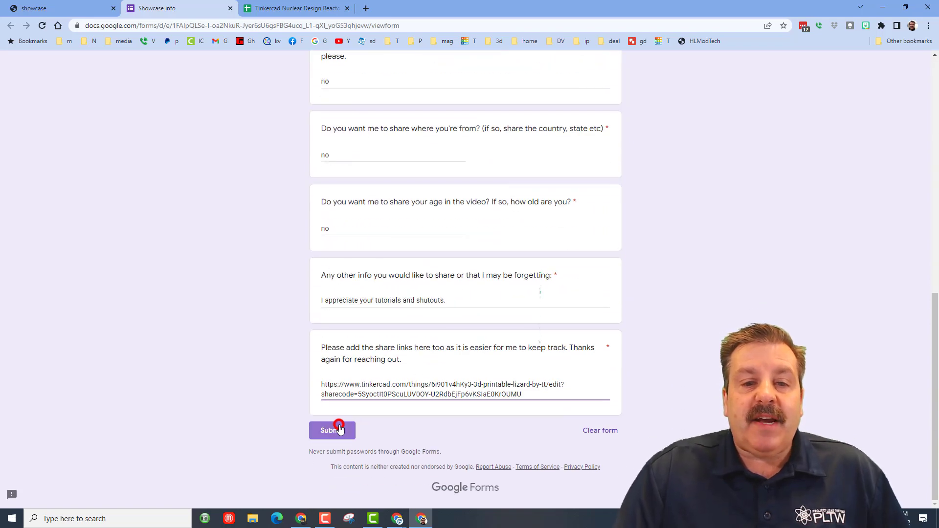
Submit the form so the response is recorded, then return to the HLModTech Tinkercad page
{"action": "left_click", "coordinate": [331, 430]}
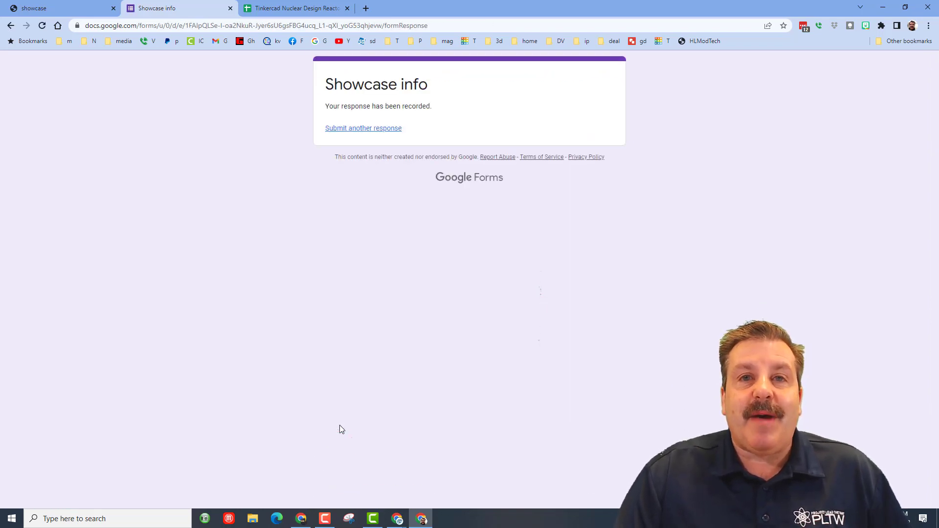
{"action": "left_click", "coordinate": [60, 8]}
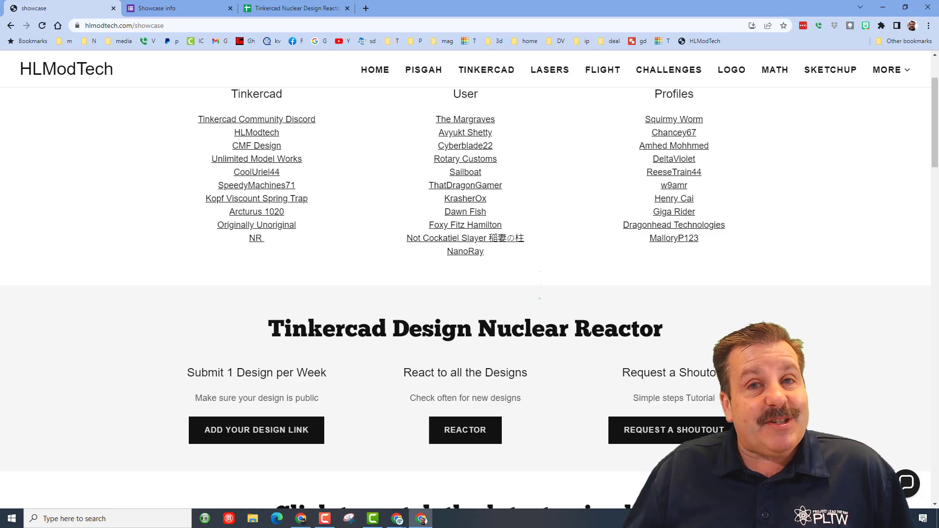
{"action": "left_click", "coordinate": [486, 70]}
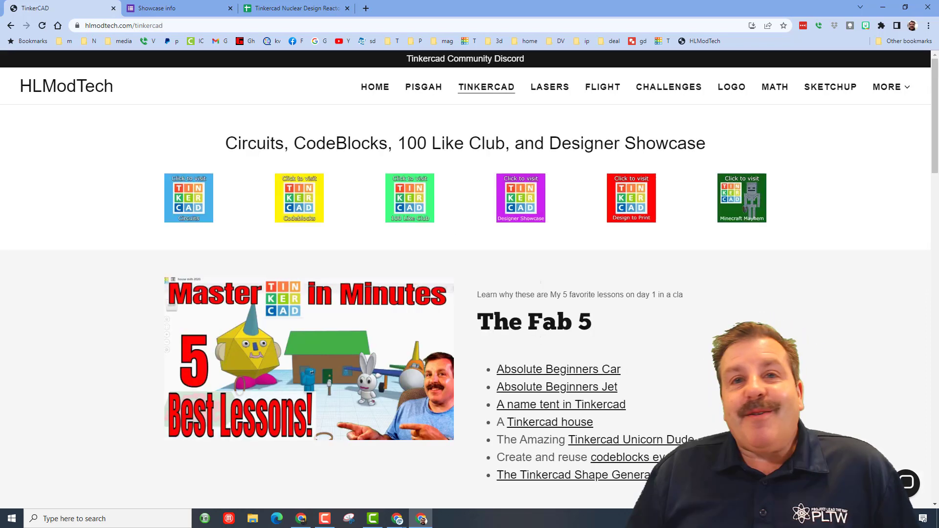